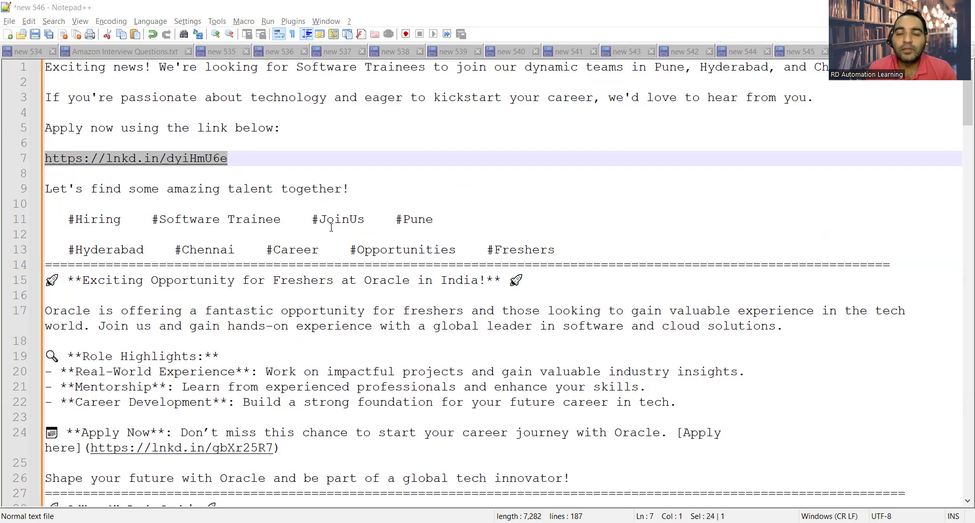
pyautogui.moveTo(346, 333)
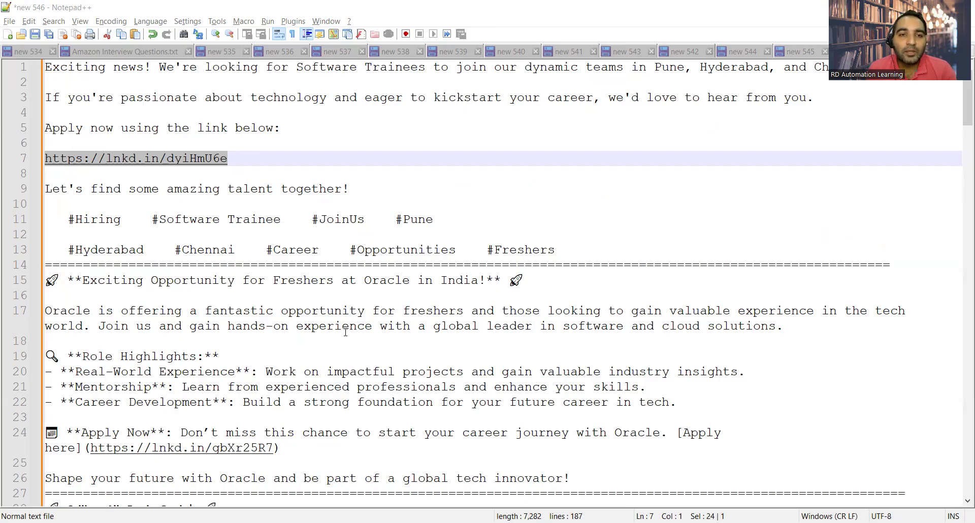
# Scroll down the postings, highlighting the 3-month QA Automation internship, to the Mumbai Manual Tester opening
pyautogui.scroll(-3)
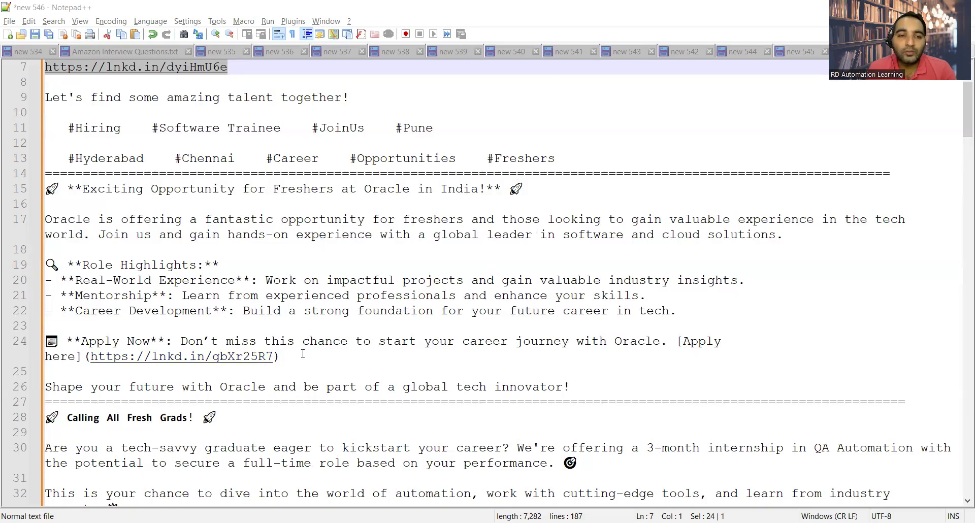
pyautogui.scroll(-3)
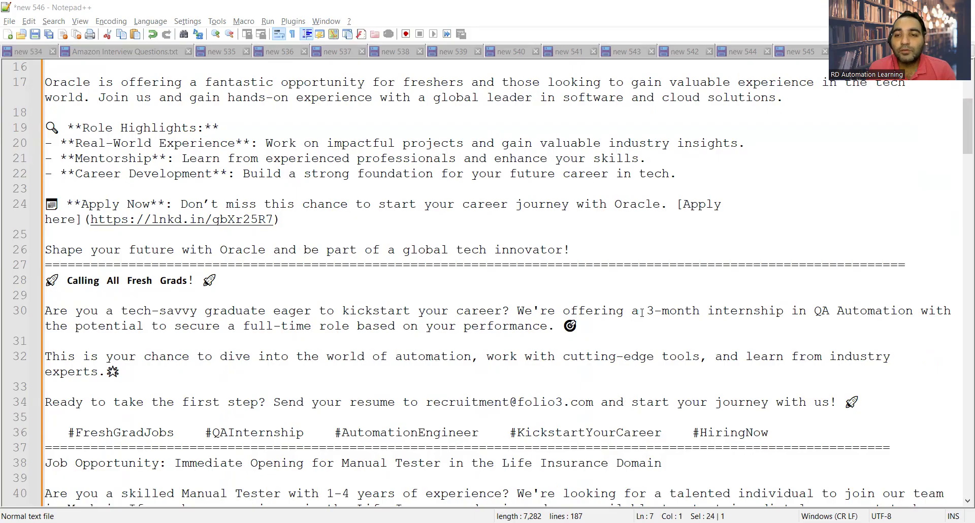
pyautogui.moveTo(640, 310); pyautogui.dragTo(839, 310)
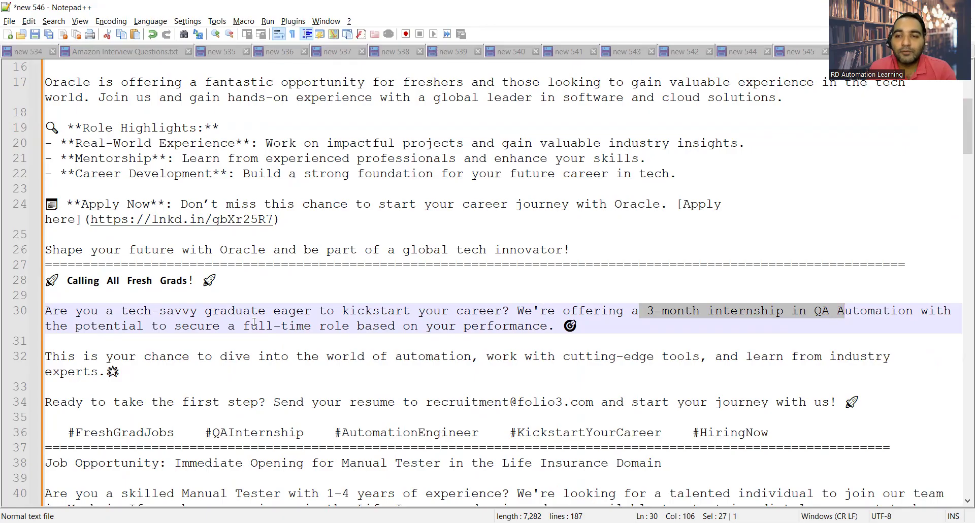
pyautogui.scroll(-3)
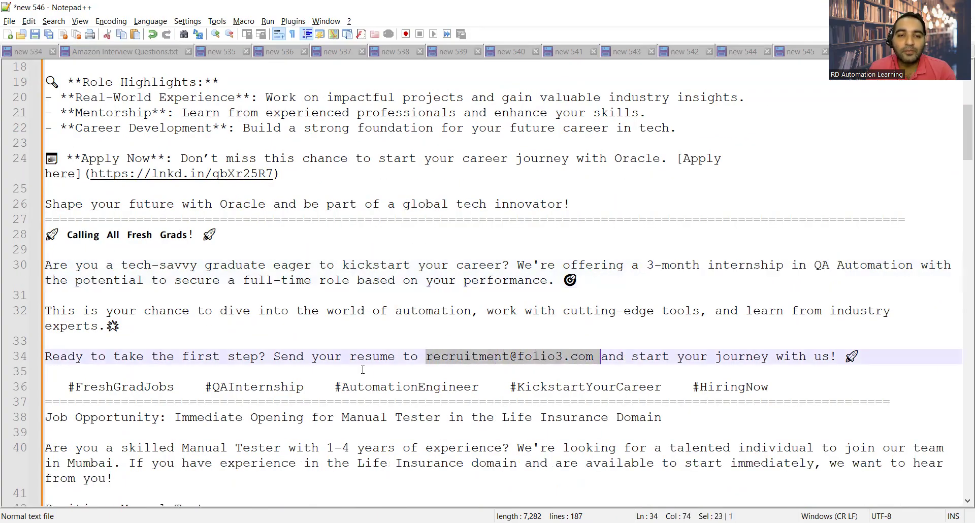
pyautogui.scroll(-3)
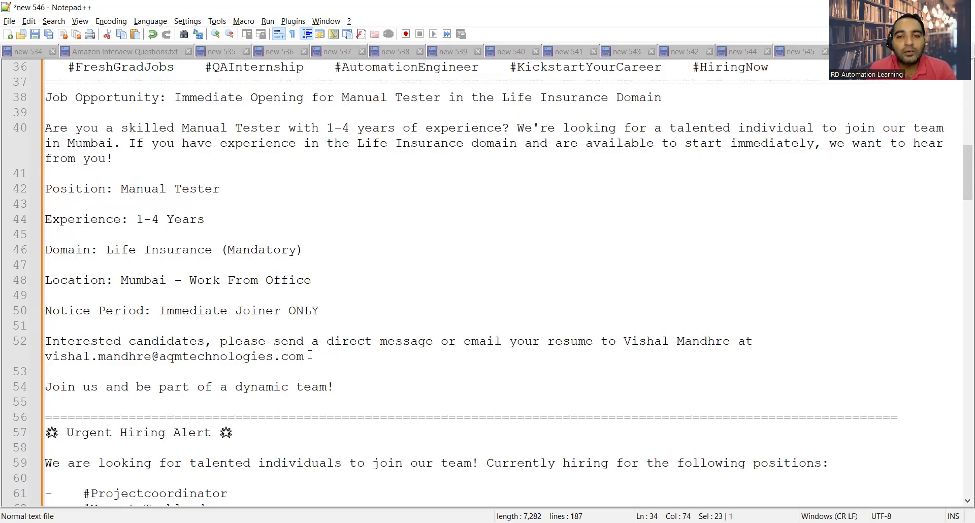
# Highlight the Manual Tester contact email, scroll past the walk-in notice, and highlight the Spruce CV address
pyautogui.moveTo(45, 341); pyautogui.dragTo(305, 357)
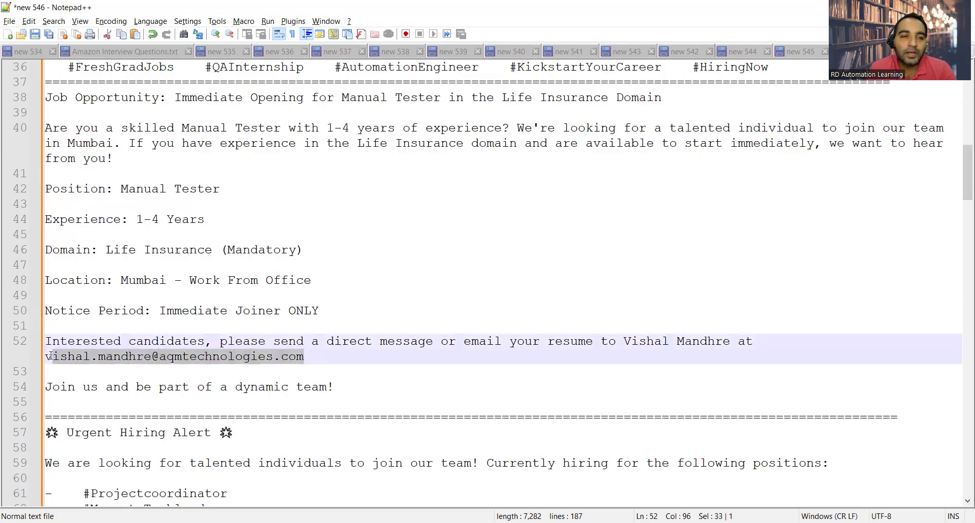
pyautogui.scroll(-3)
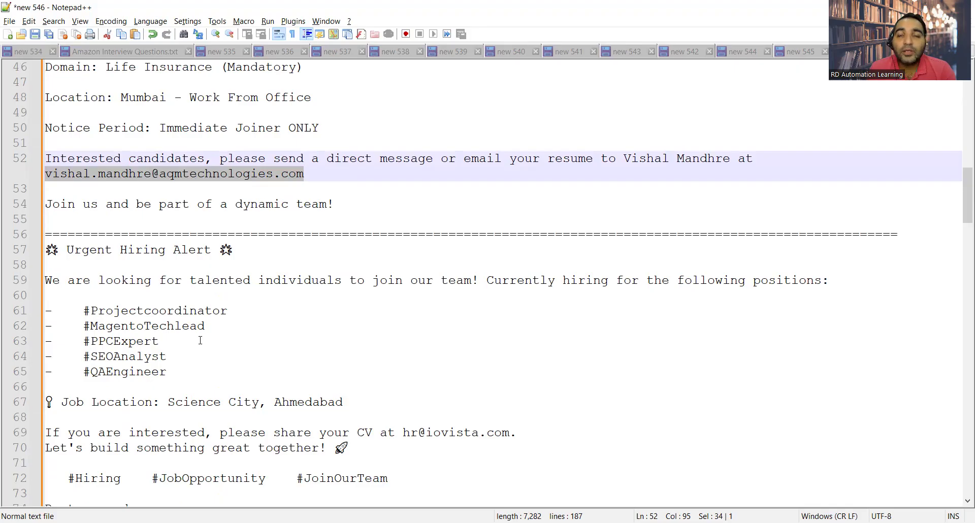
pyautogui.scroll(-3)
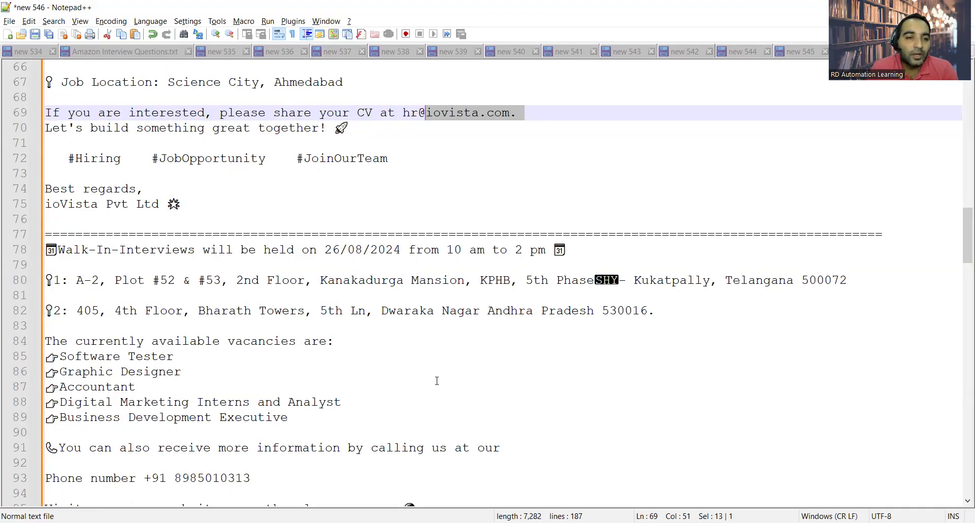
pyautogui.scroll(-3)
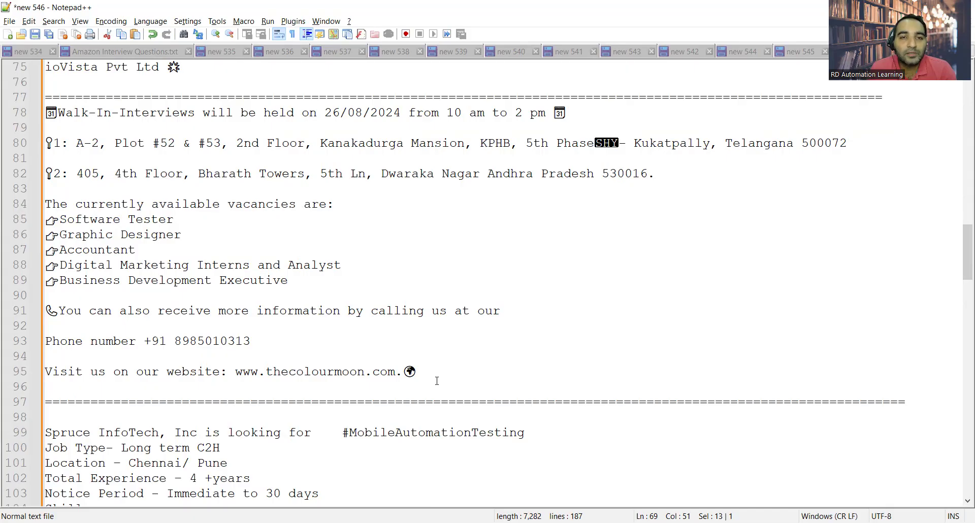
pyautogui.moveTo(271, 338)
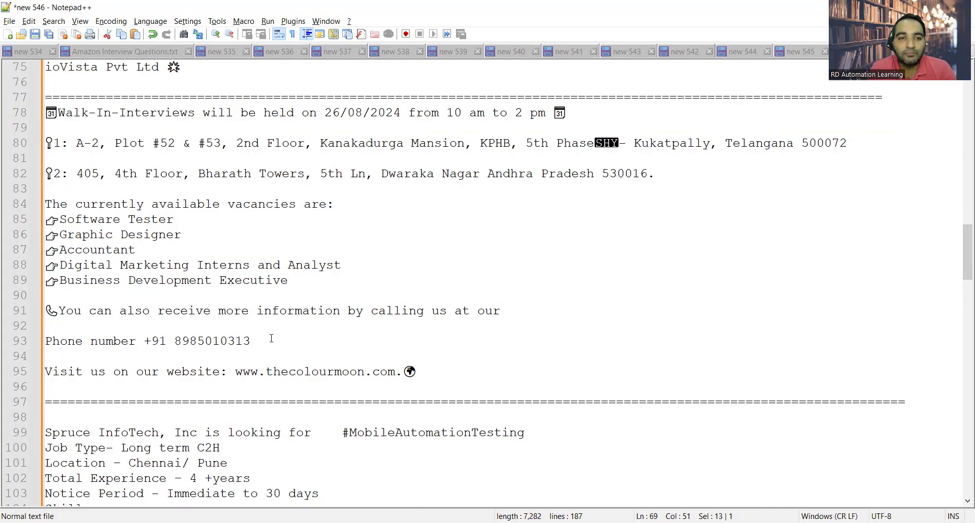
pyautogui.moveTo(149, 341); pyautogui.dragTo(255, 341)
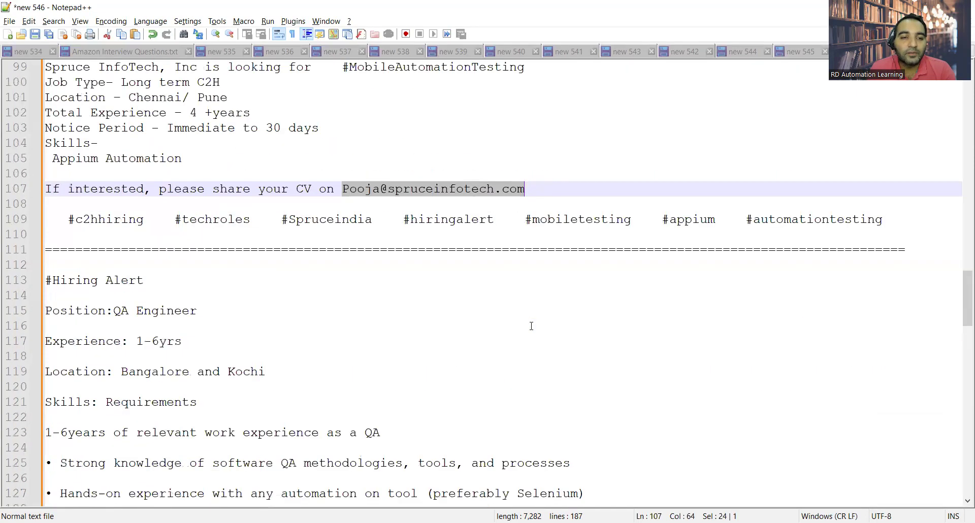
# Scroll through the QA Engineer posting and highlight the Jmeter/LoadRunner load testing tools
pyautogui.scroll(-3)
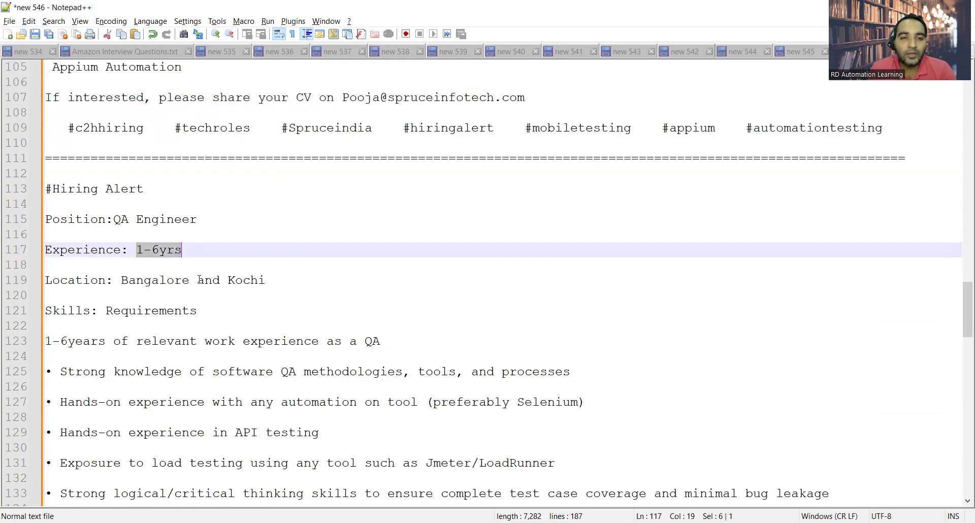
pyautogui.scroll(-3)
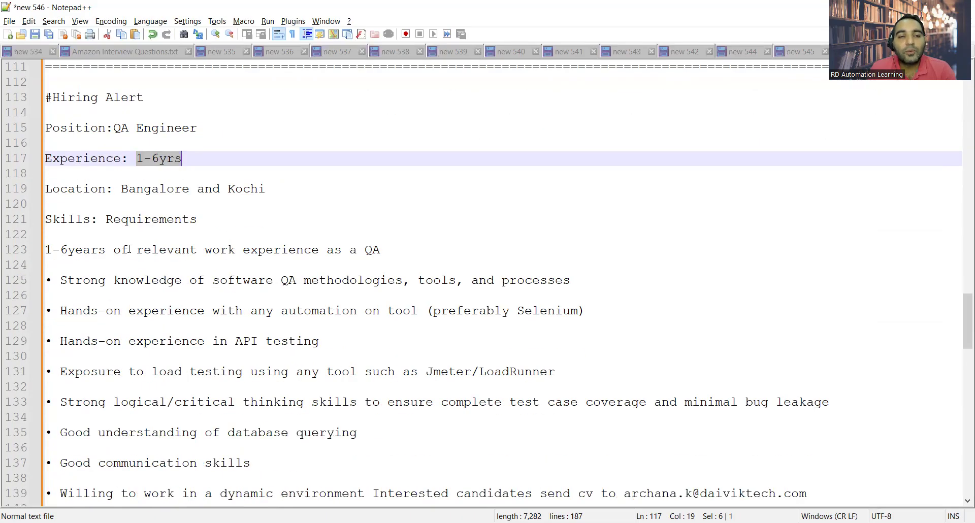
pyautogui.scroll(-3)
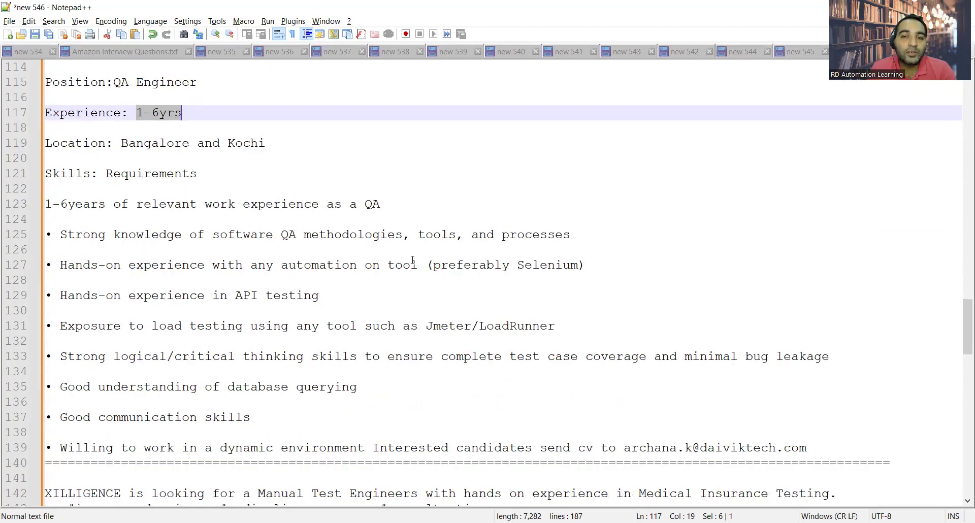
pyautogui.click(318, 296)
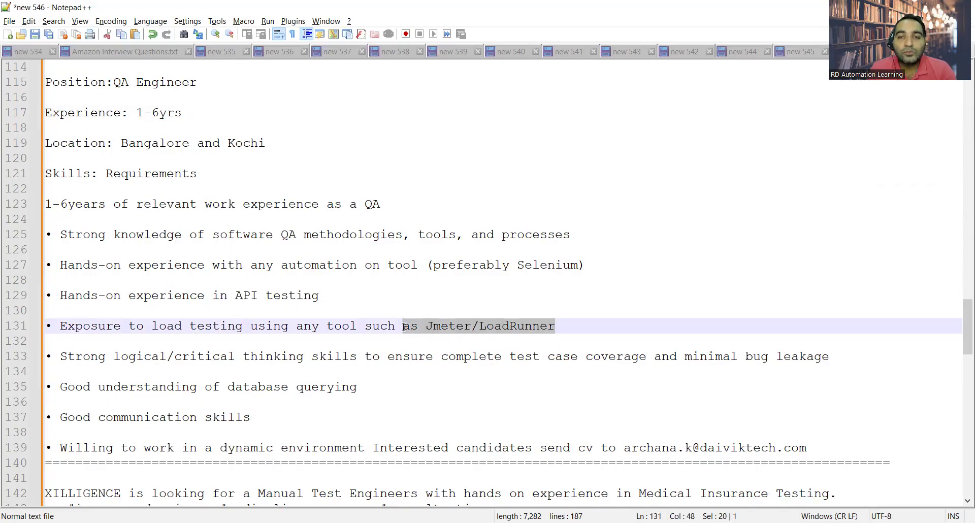
# Scroll past the XILLIGENCE and Celebal postings to the final remote Senior Automation Tester entry
pyautogui.scroll(-3)
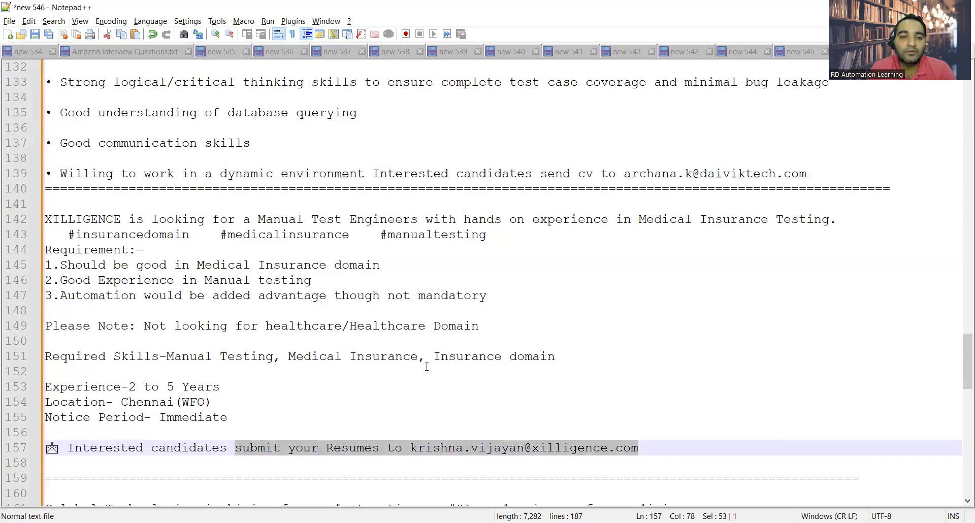
pyautogui.scroll(-3)
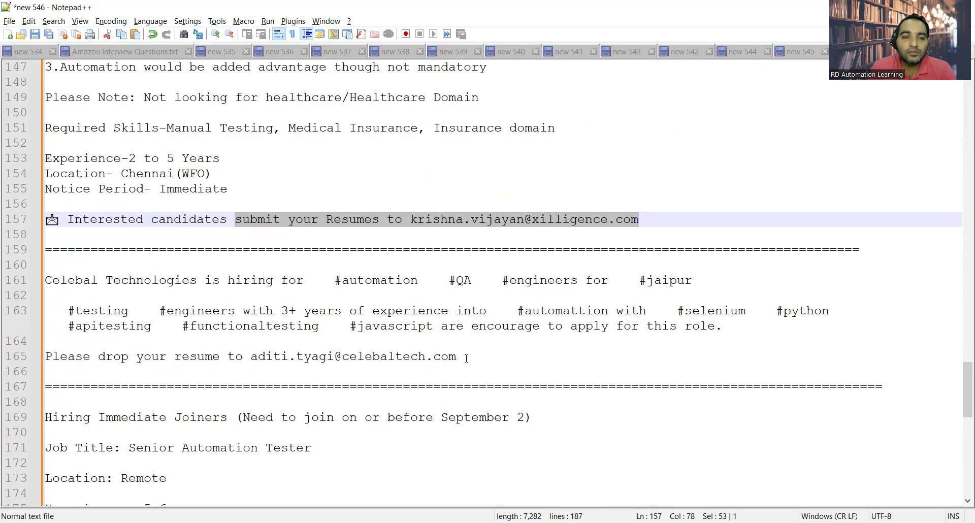
pyautogui.scroll(-3)
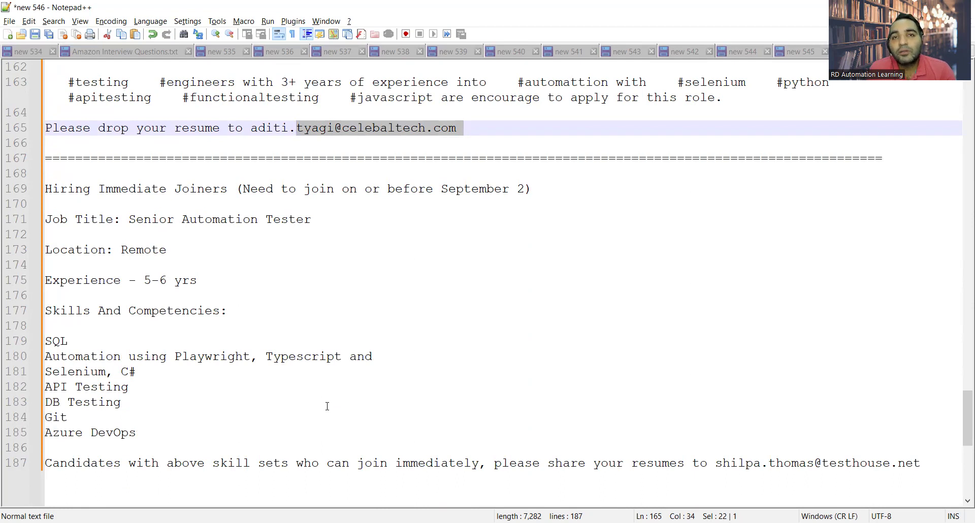
pyautogui.moveTo(443, 213)
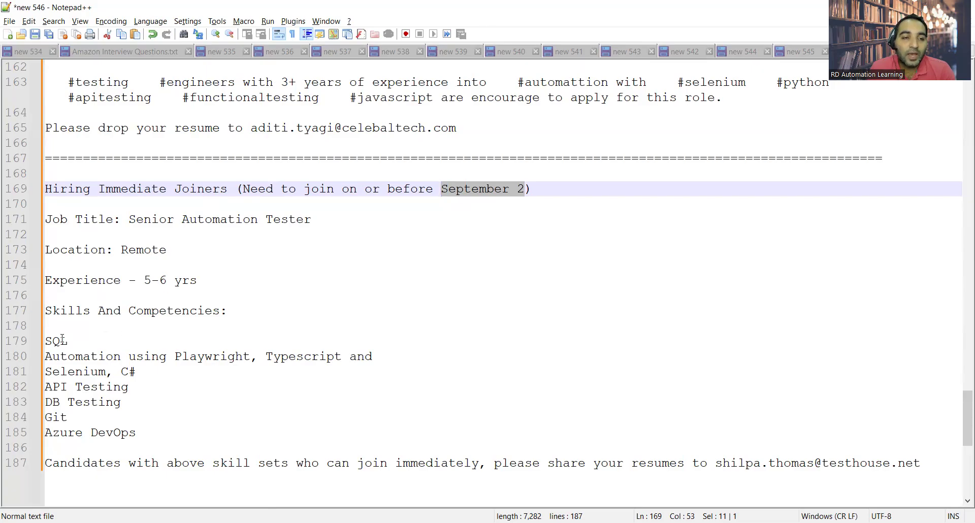
pyautogui.moveTo(45, 341); pyautogui.dragTo(68, 417)
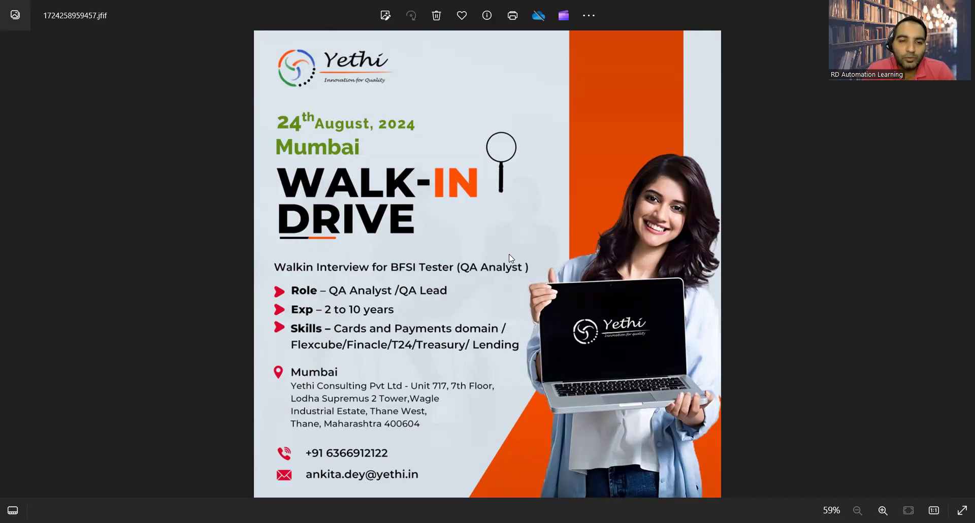
pyautogui.moveTo(299, 474)
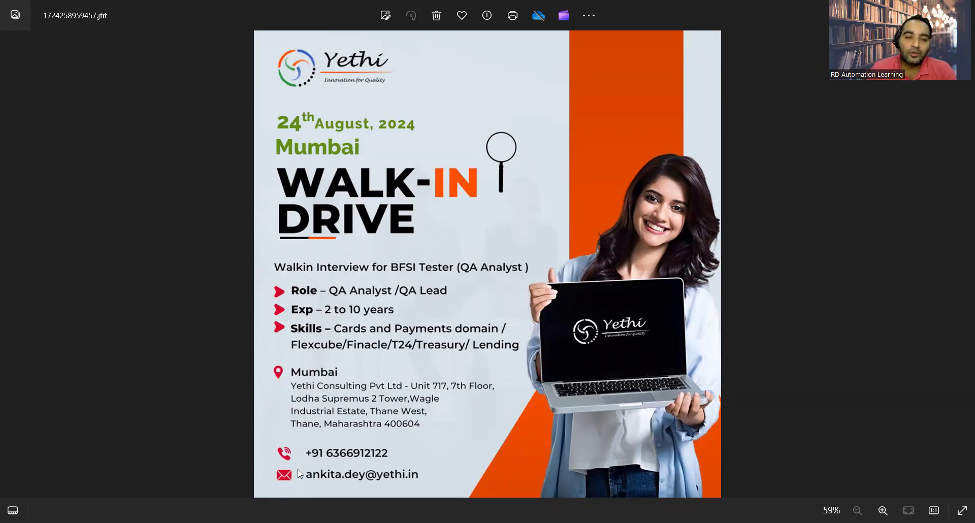